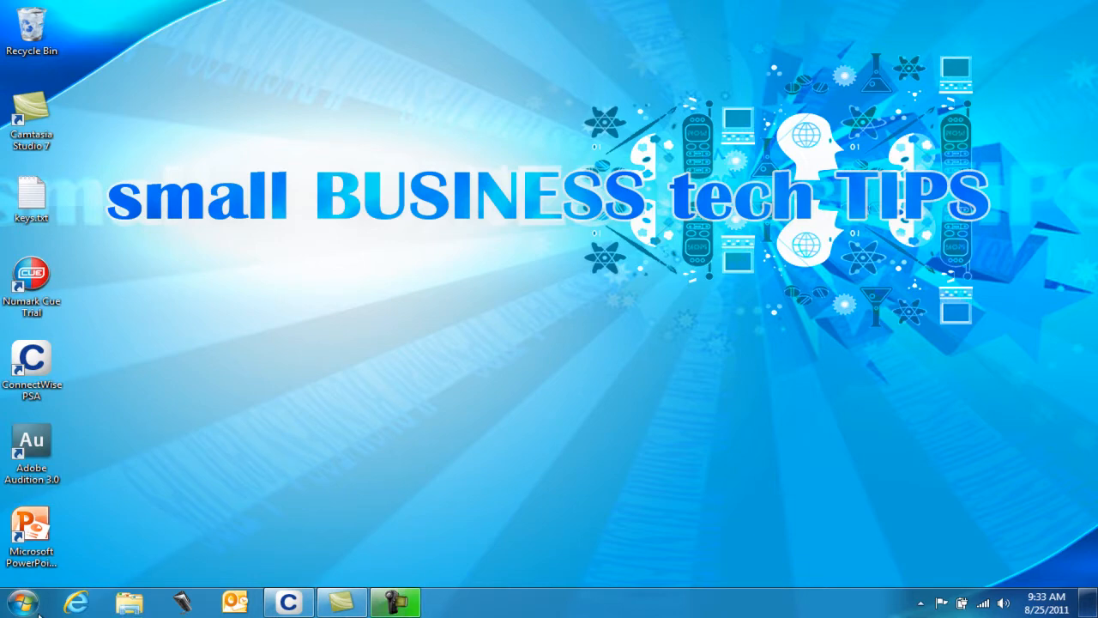
Bring up the Start menu and reach the Control Panel entry.
{"action": "left_click", "coordinate": [17, 601]}
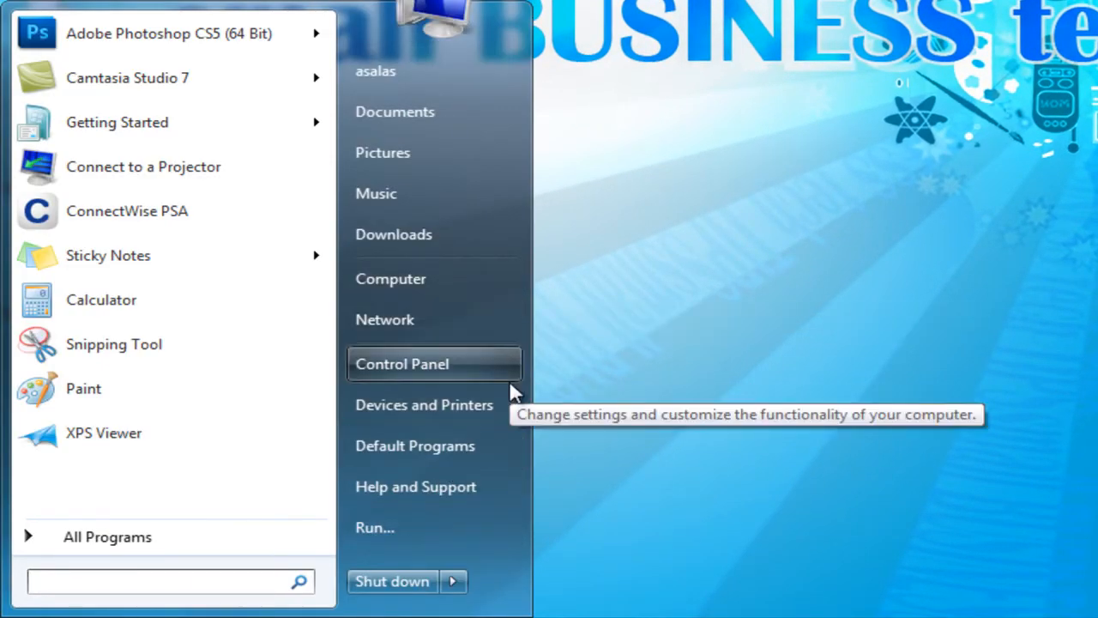
{"action": "mouse_move", "coordinate": [467, 355]}
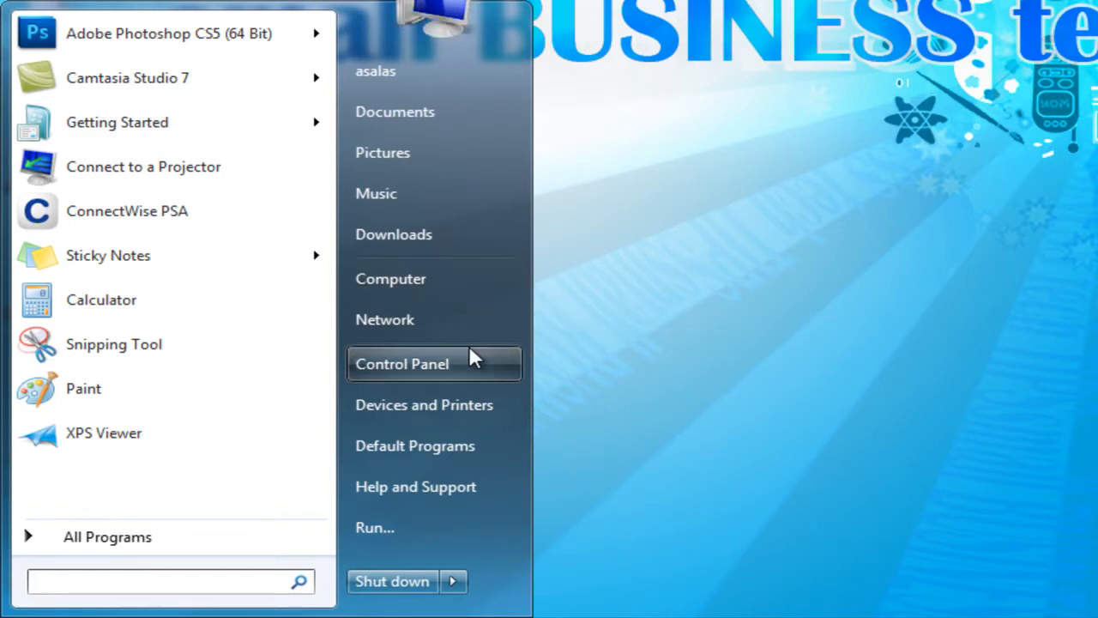
{"action": "mouse_move", "coordinate": [489, 378]}
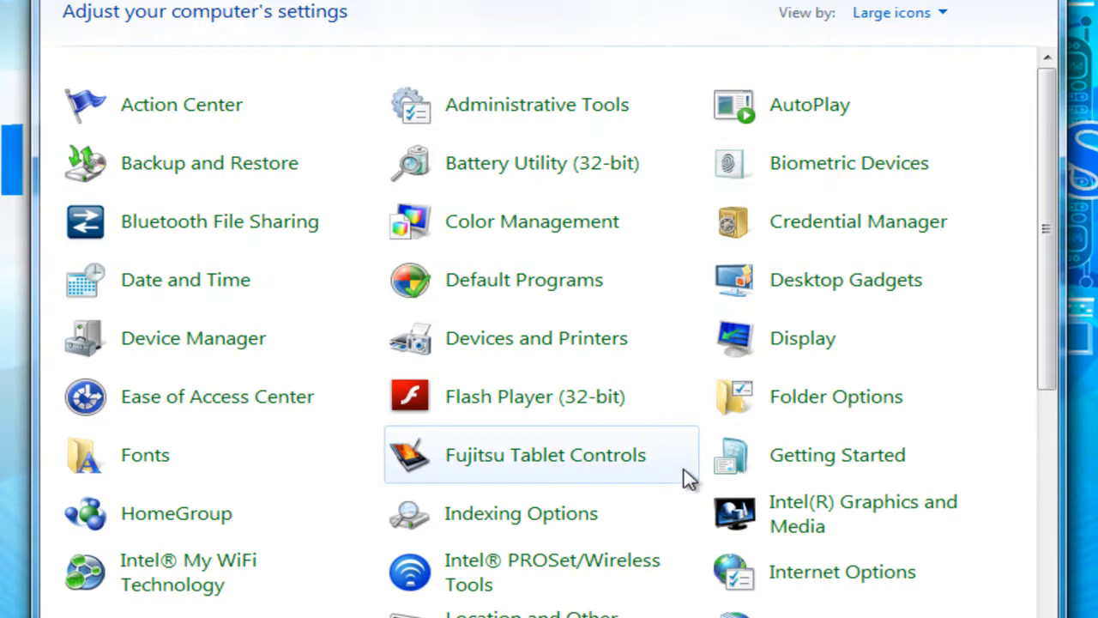
Scroll the Network Connections list down to the disconnected VPN Connection.
{"action": "scroll", "scroll_direction": "down", "scroll_amount": 3}
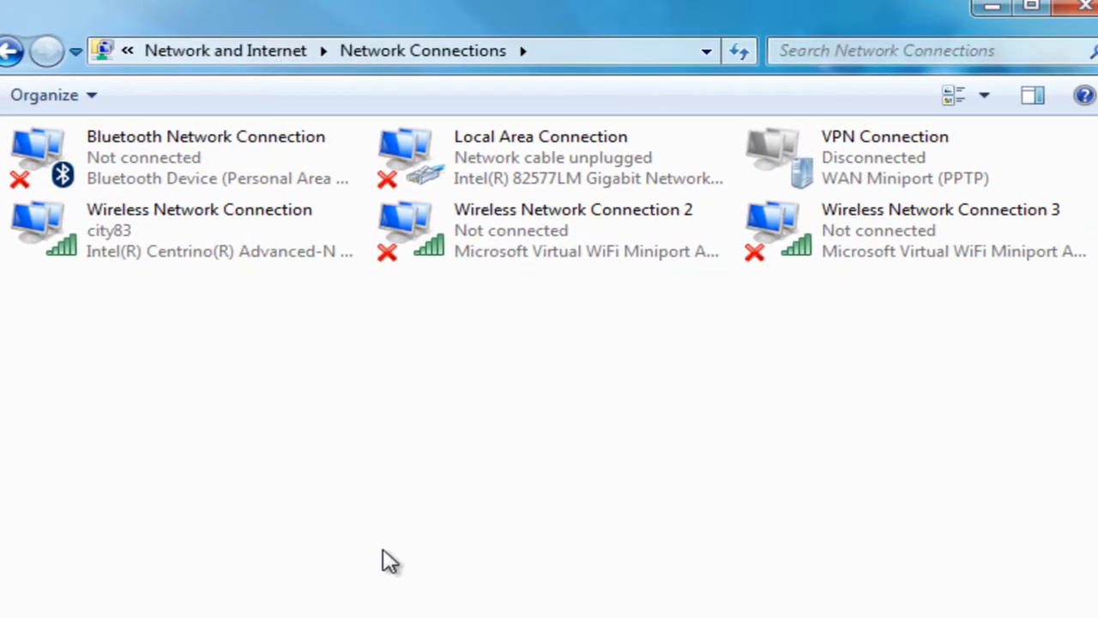
{"action": "mouse_move", "coordinate": [283, 288]}
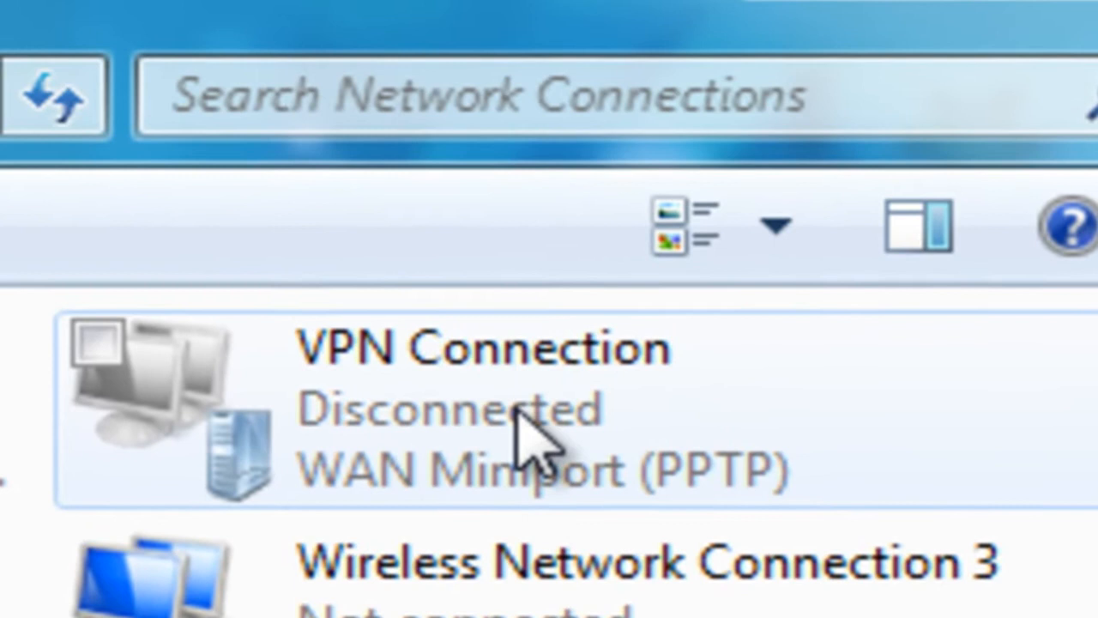
{"action": "mouse_move", "coordinate": [300, 480]}
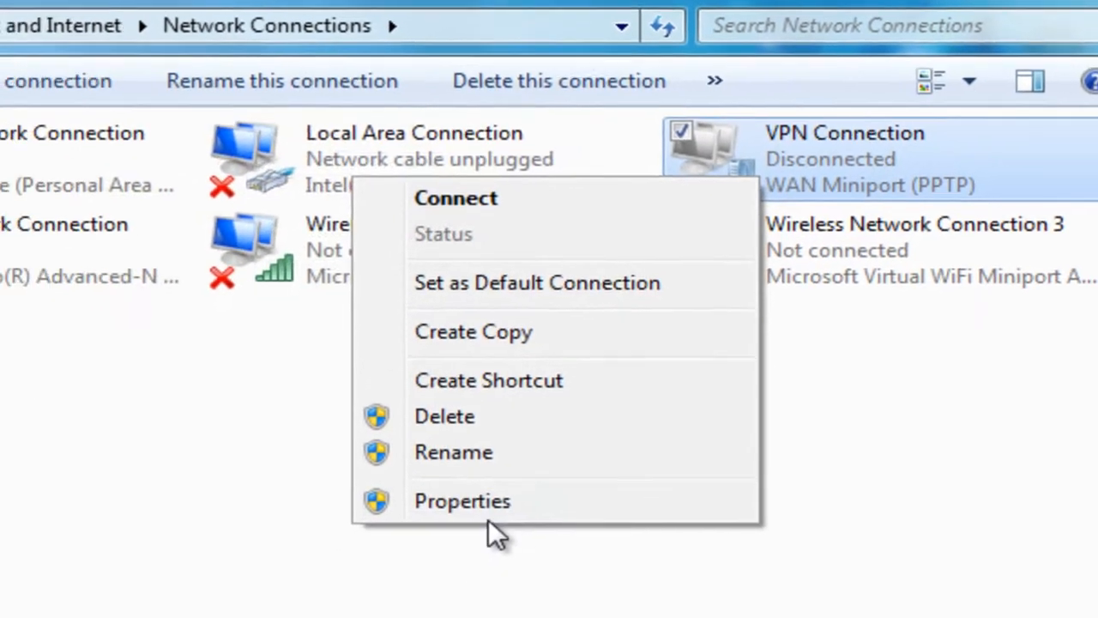
From VPN Connection's Networking properties, bring up Internet Protocol Version 4 (TCP/IPv4) properties.
{"action": "left_click", "coordinate": [461, 501]}
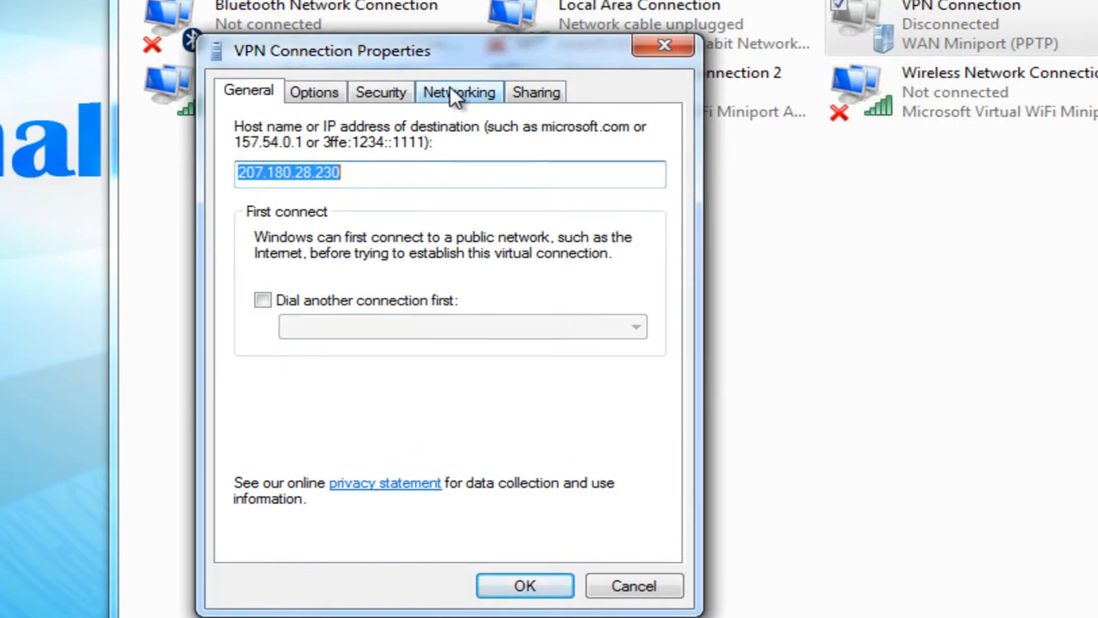
{"action": "left_click", "coordinate": [460, 93]}
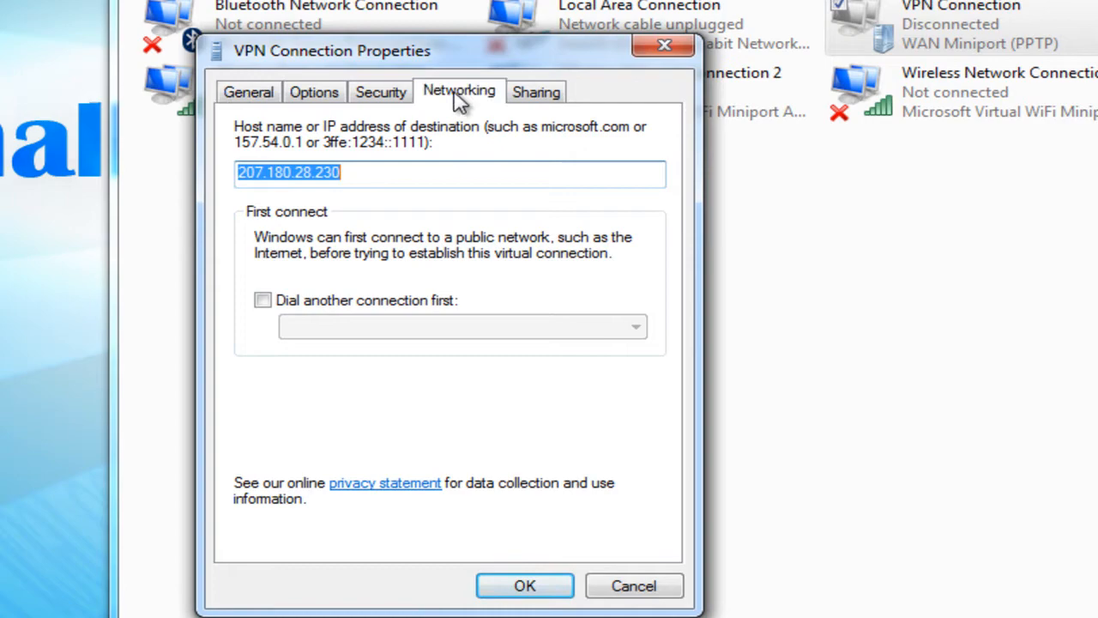
{"action": "left_click", "coordinate": [459, 92]}
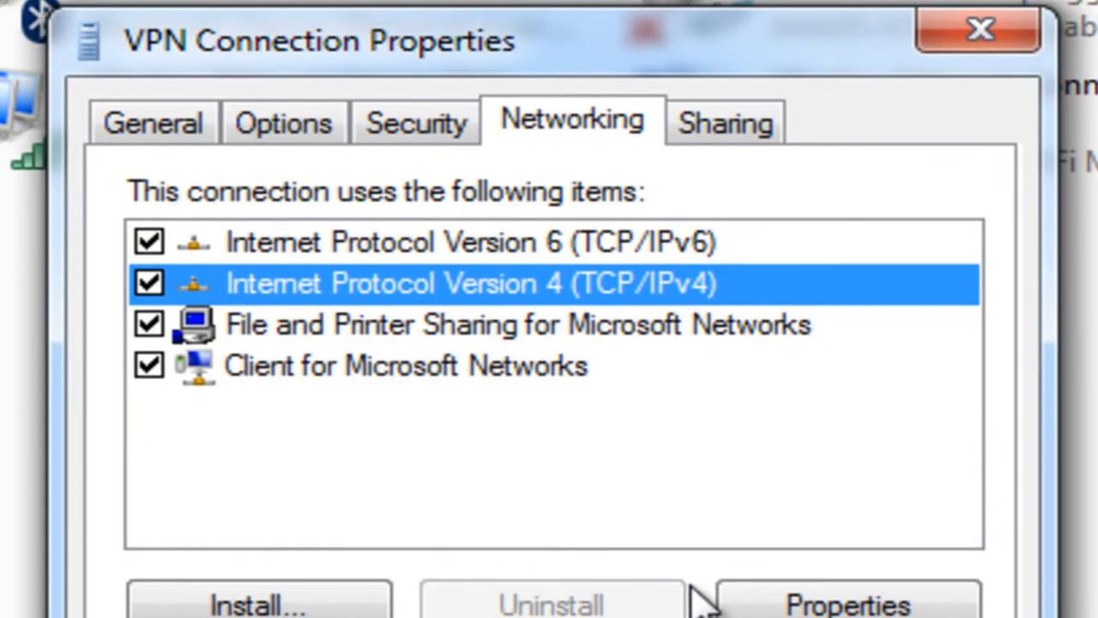
{"action": "left_click", "coordinate": [844, 601]}
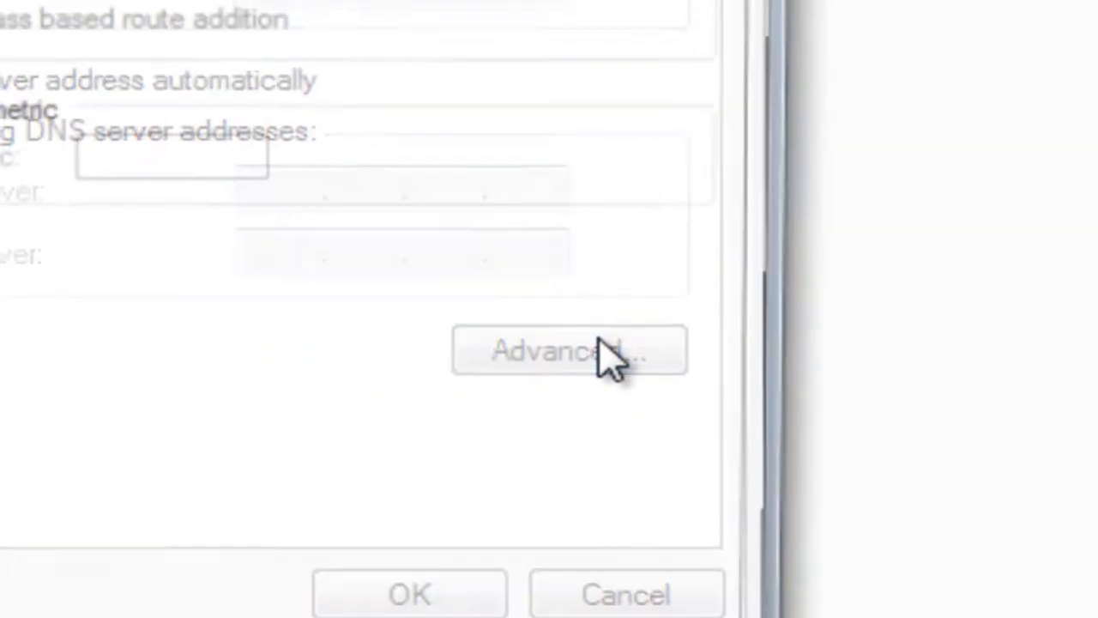
In Advanced TCP/IP Settings, uncheck 'Use default gateway on remote network'.
{"action": "left_click", "coordinate": [570, 350]}
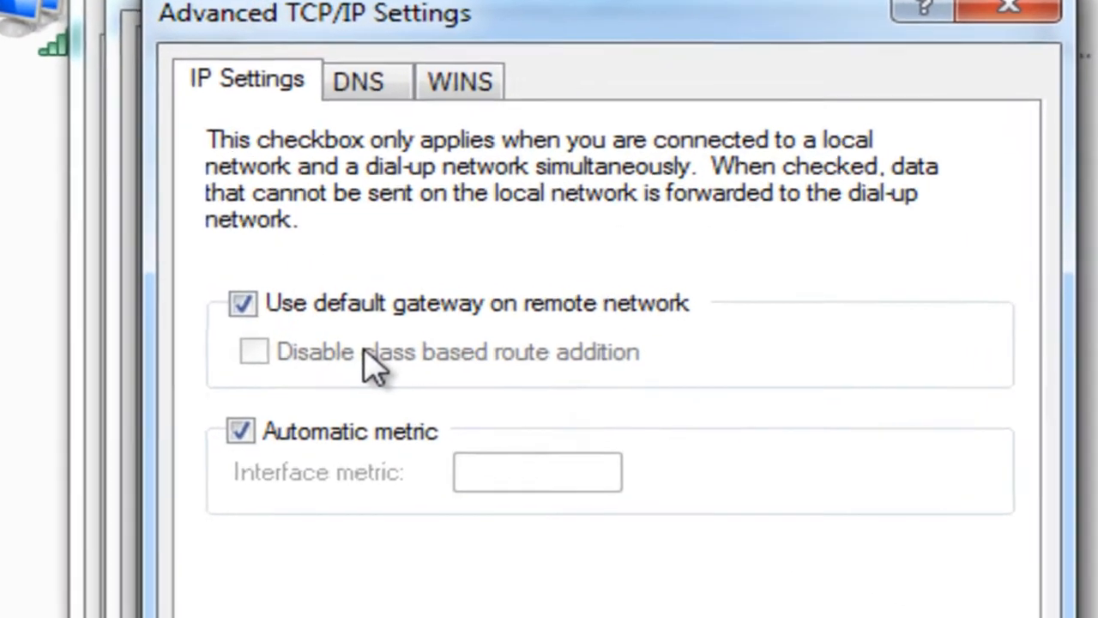
{"action": "left_click", "coordinate": [242, 302]}
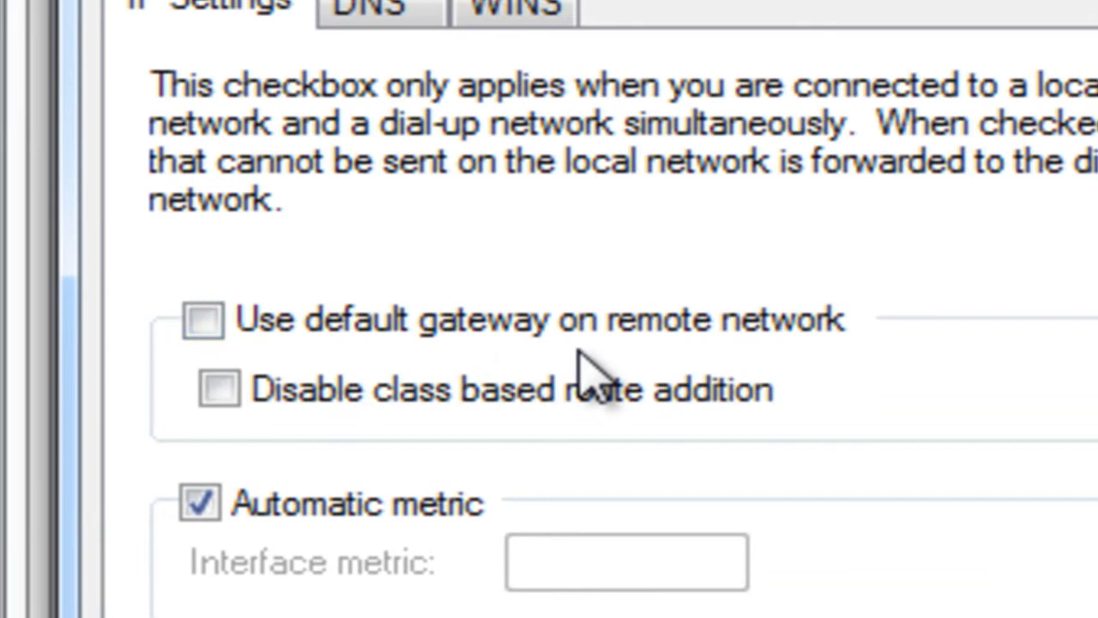
{"action": "left_click", "coordinate": [204, 319]}
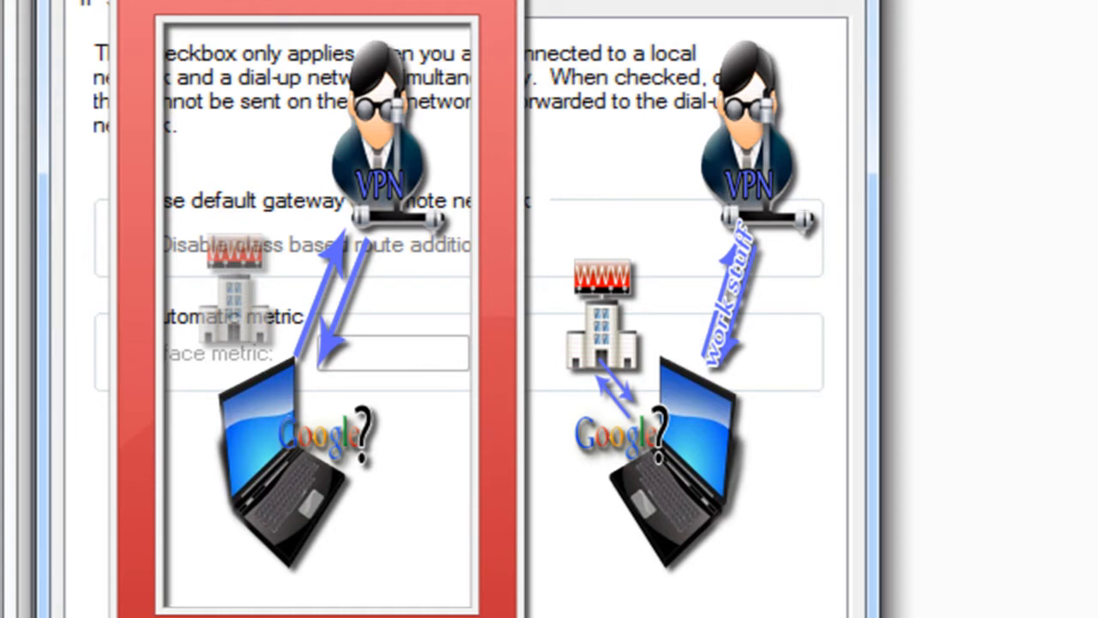
{"action": "mouse_move", "coordinate": [443, 494]}
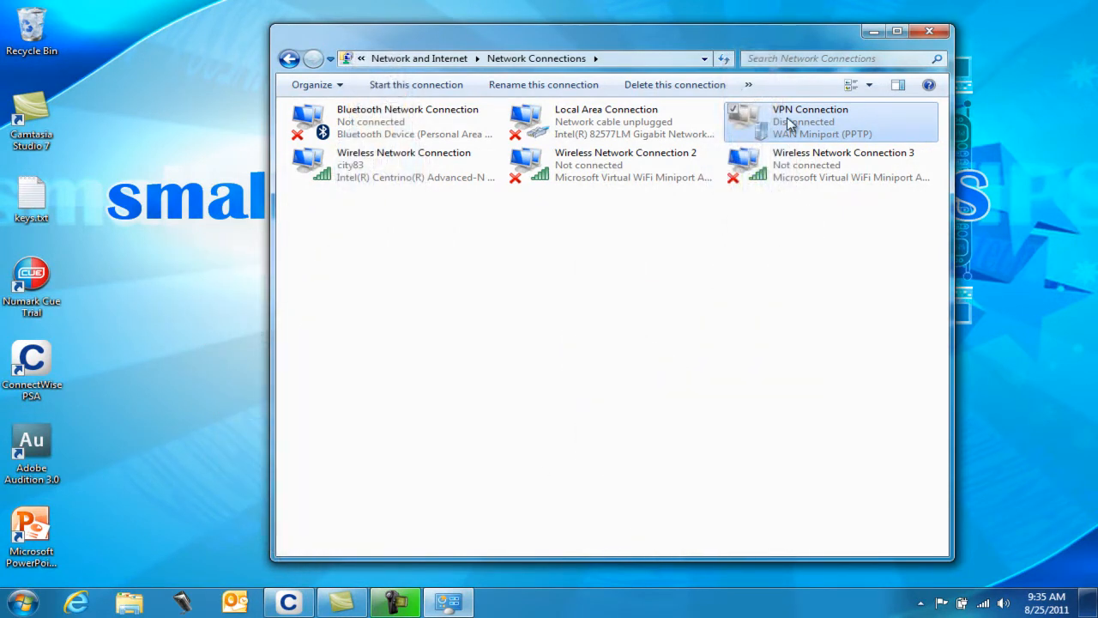
Start the VPN Connection, cancel its Connect prompt, and close Network Connections.
{"action": "double_click", "coordinate": [810, 120]}
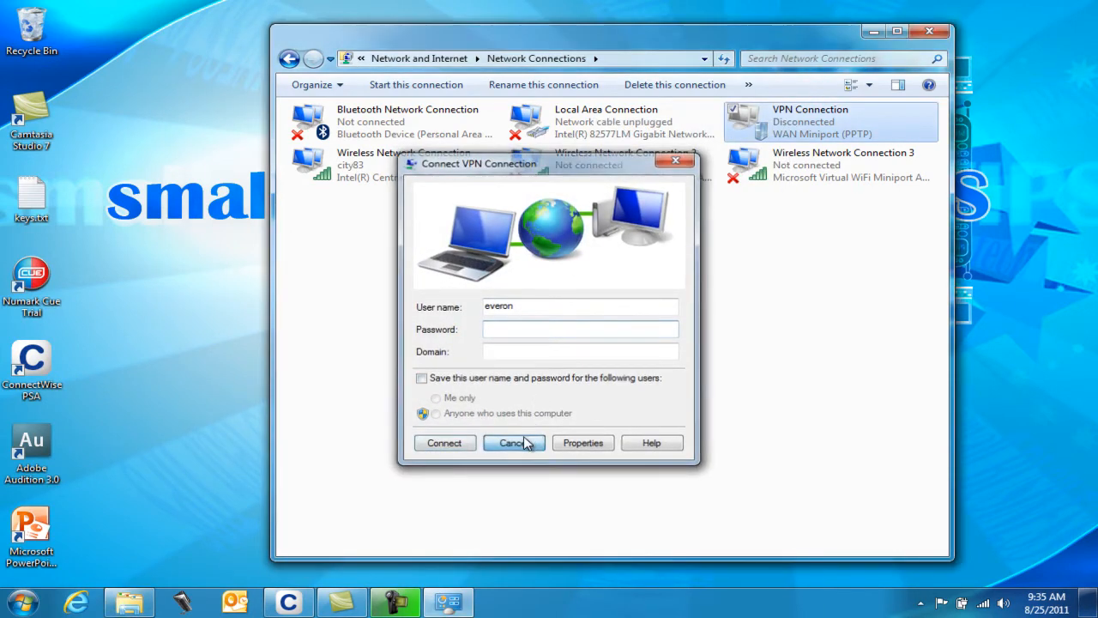
{"action": "left_click", "coordinate": [511, 443]}
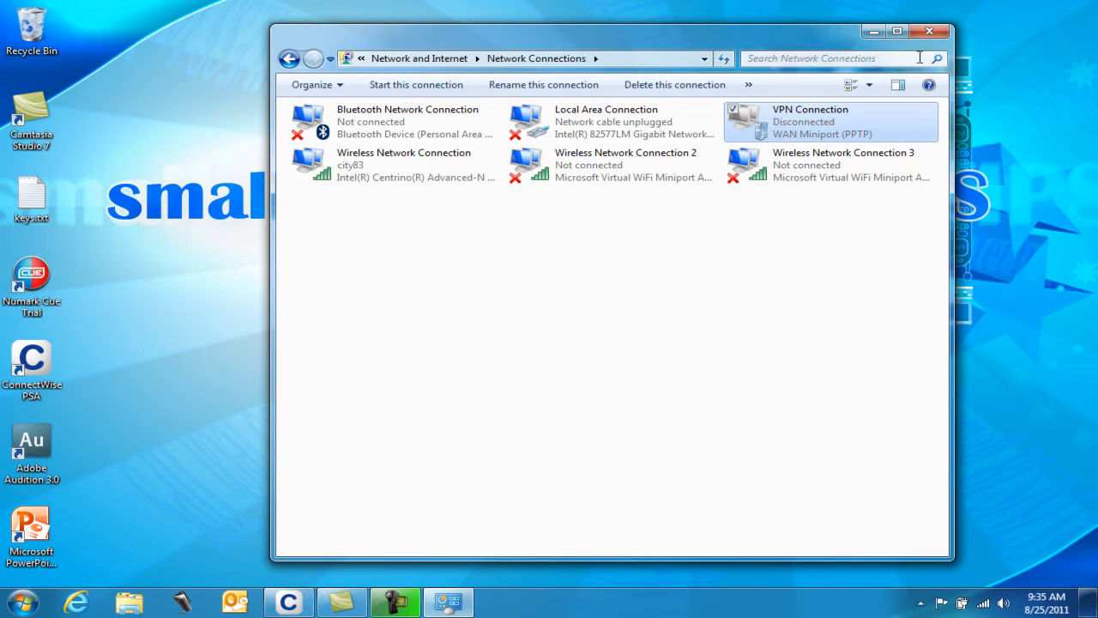
{"action": "left_click", "coordinate": [929, 31]}
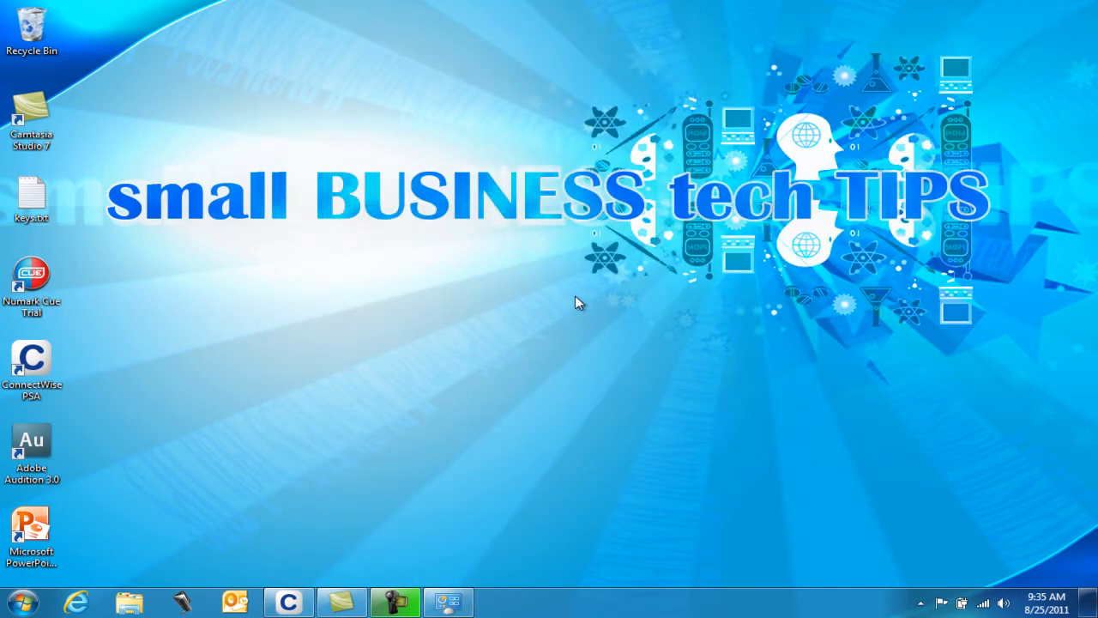